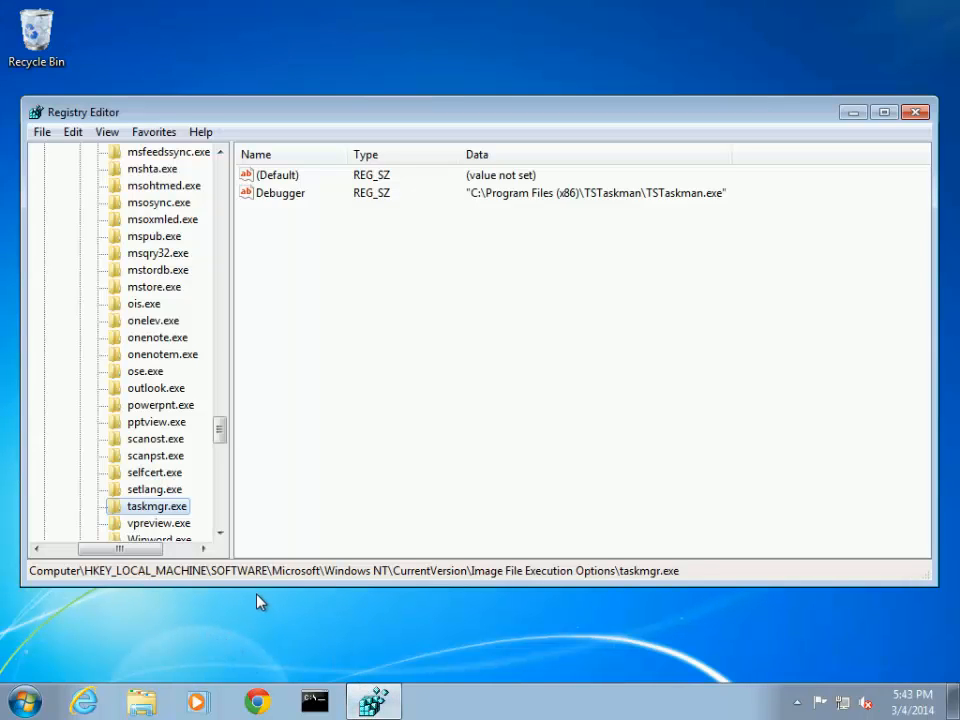
mouse_move(360, 598)
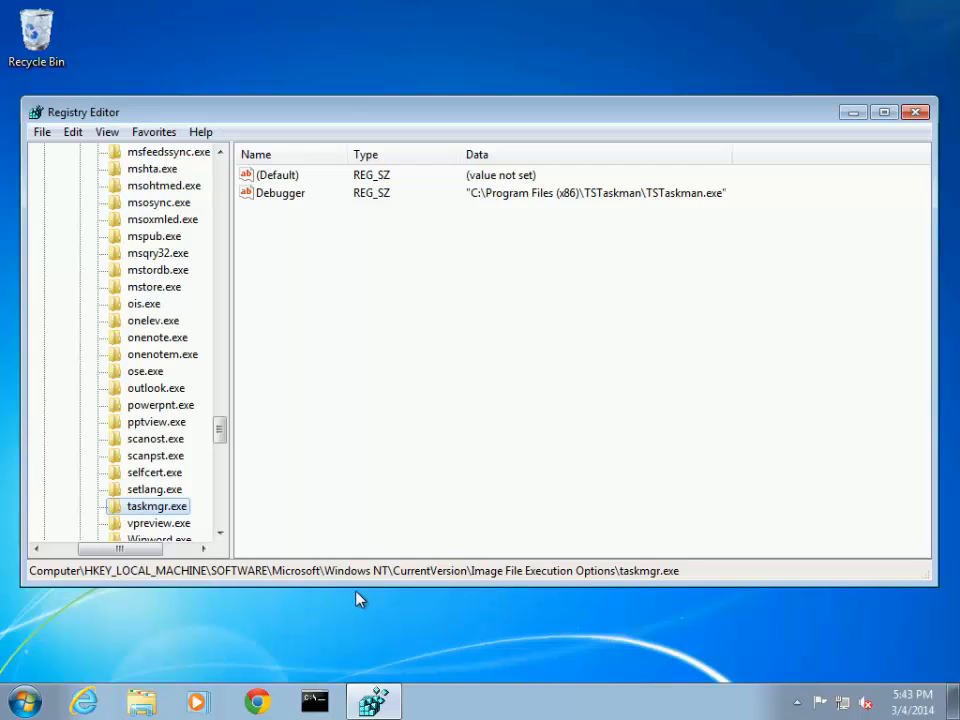
mouse_move(480, 600)
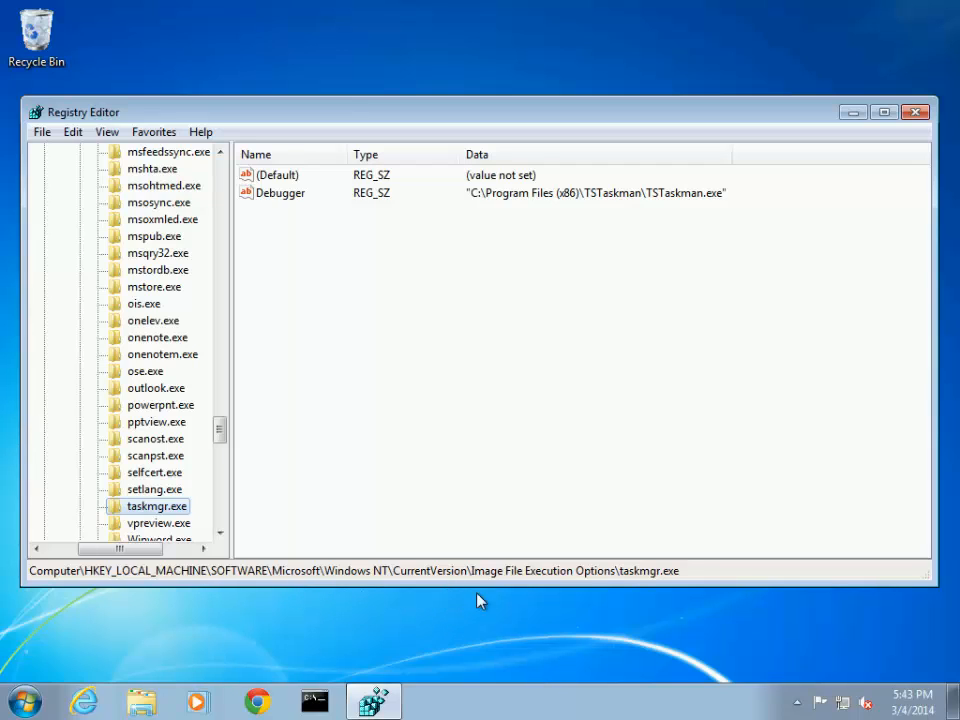
mouse_move(620, 596)
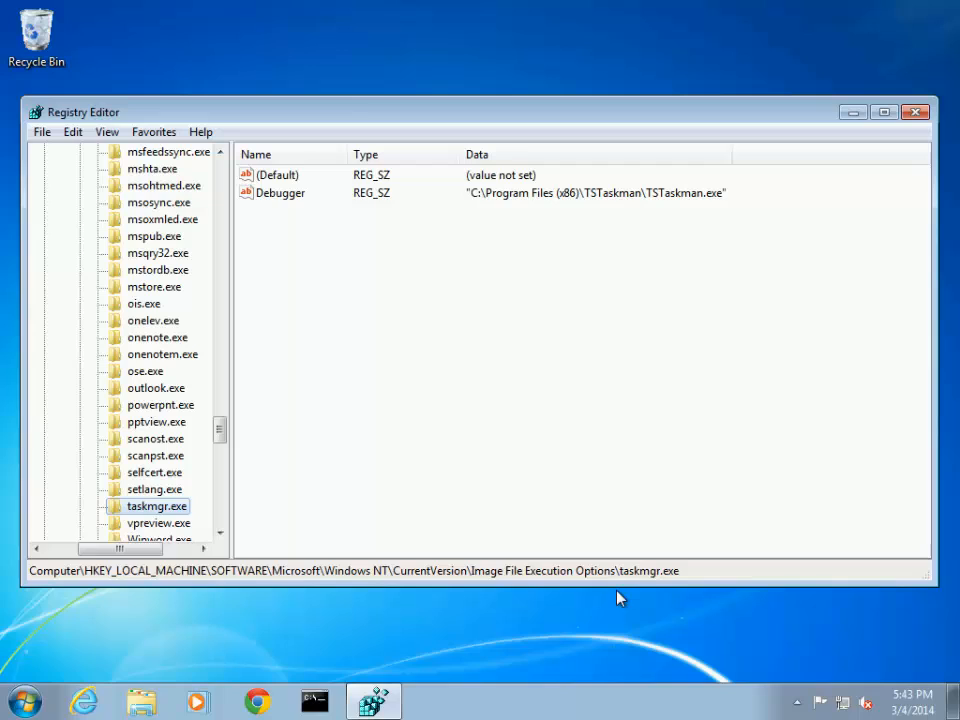
mouse_move(666, 590)
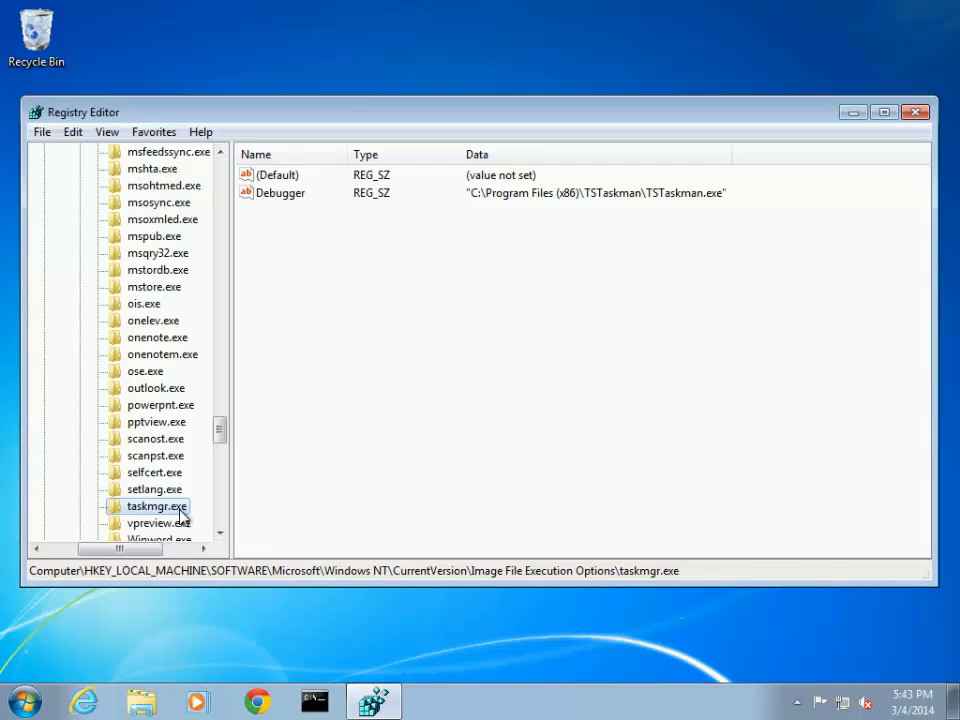
mouse_move(288, 204)
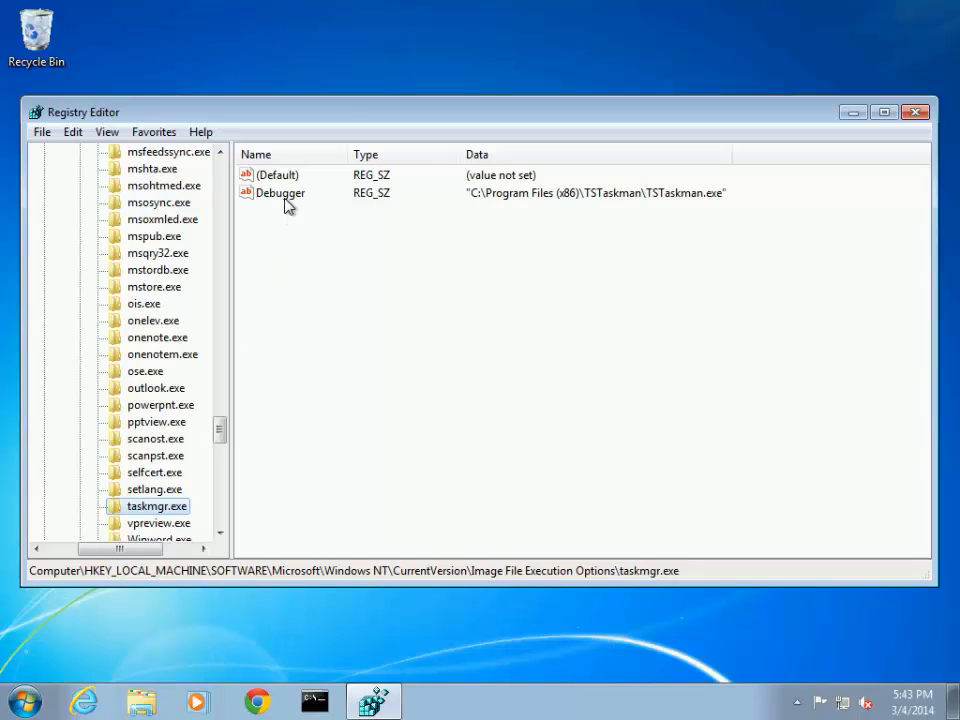
- Check the taskmgr.exe Debugger value and confirm launching Task Manager brings up TSTaskman
left_click(280, 192)
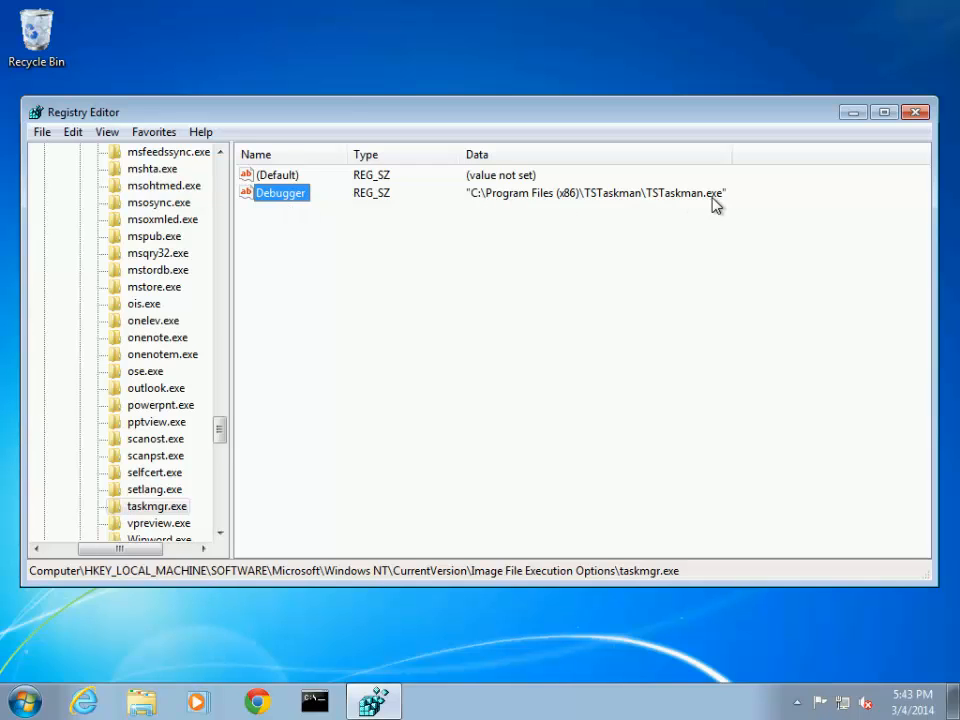
mouse_move(650, 318)
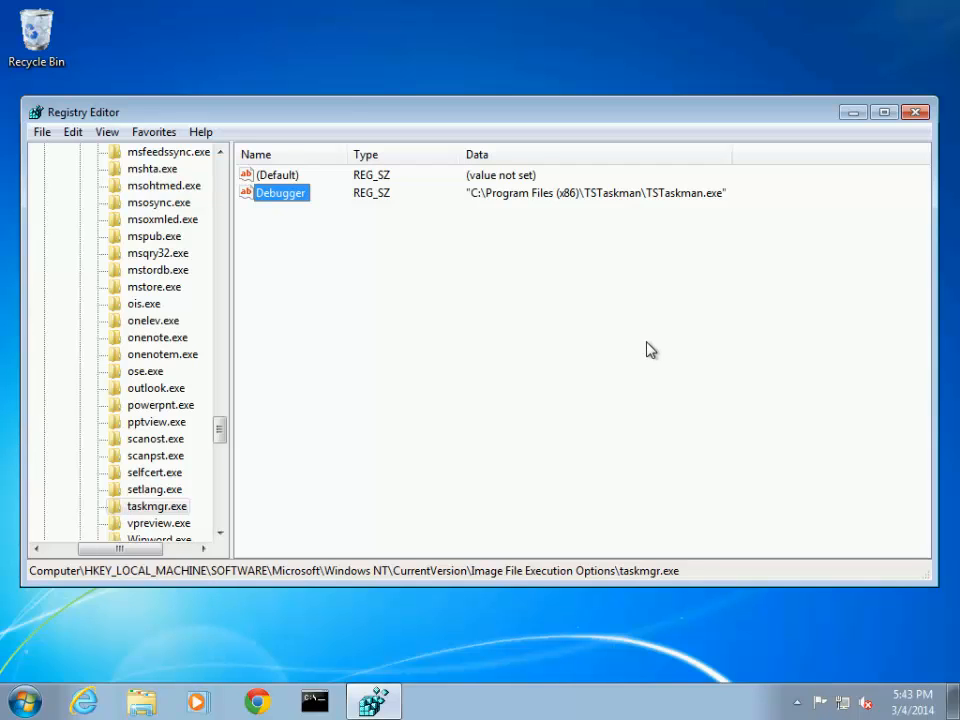
mouse_move(176, 510)
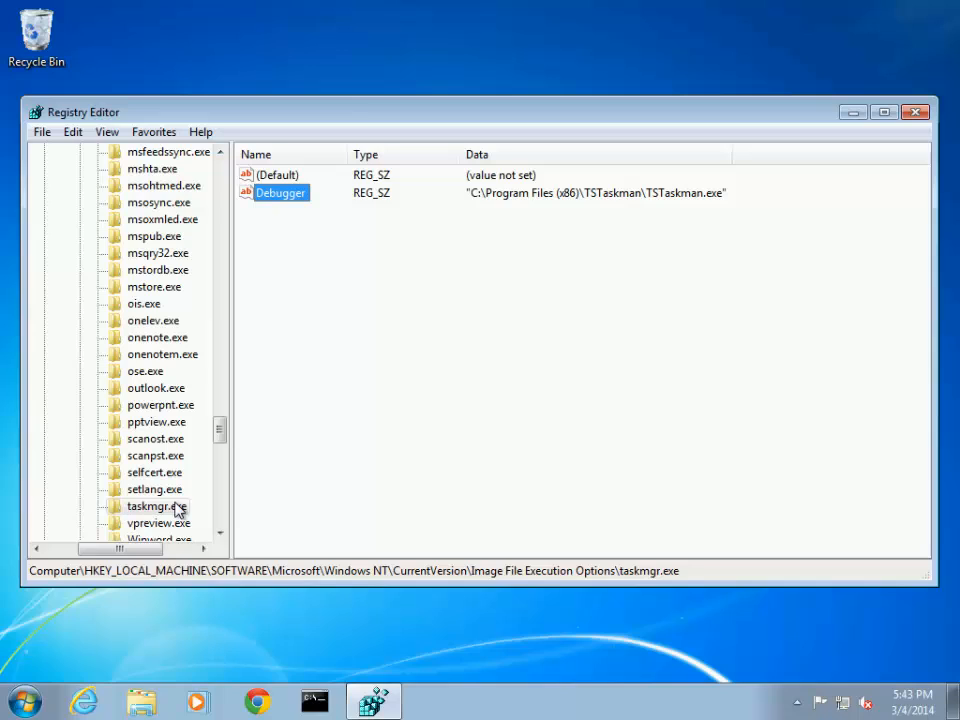
mouse_move(176, 516)
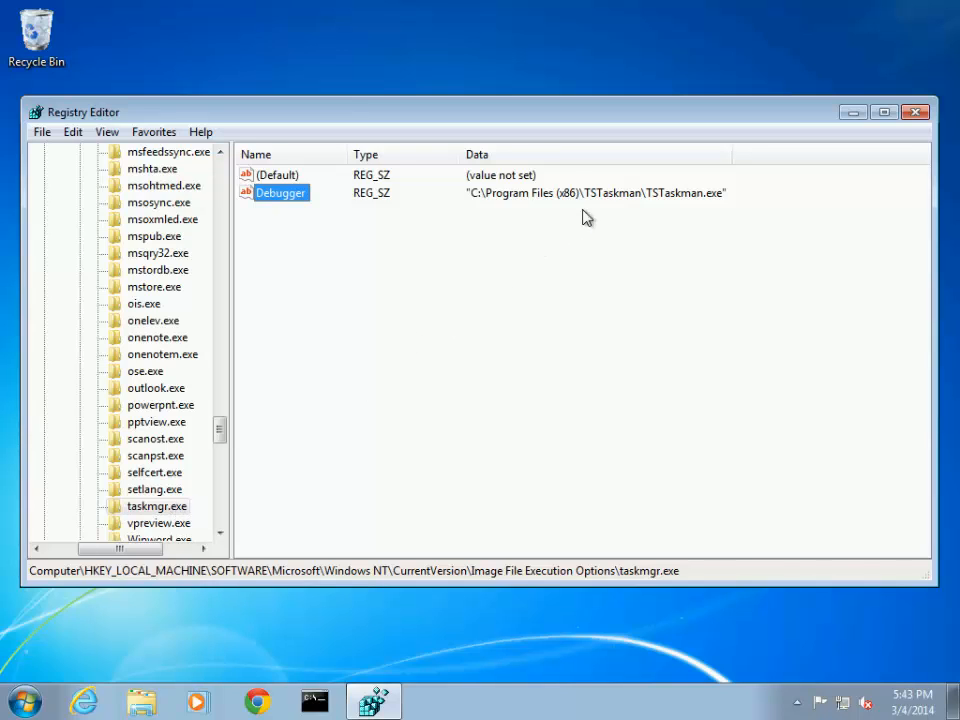
mouse_move(724, 442)
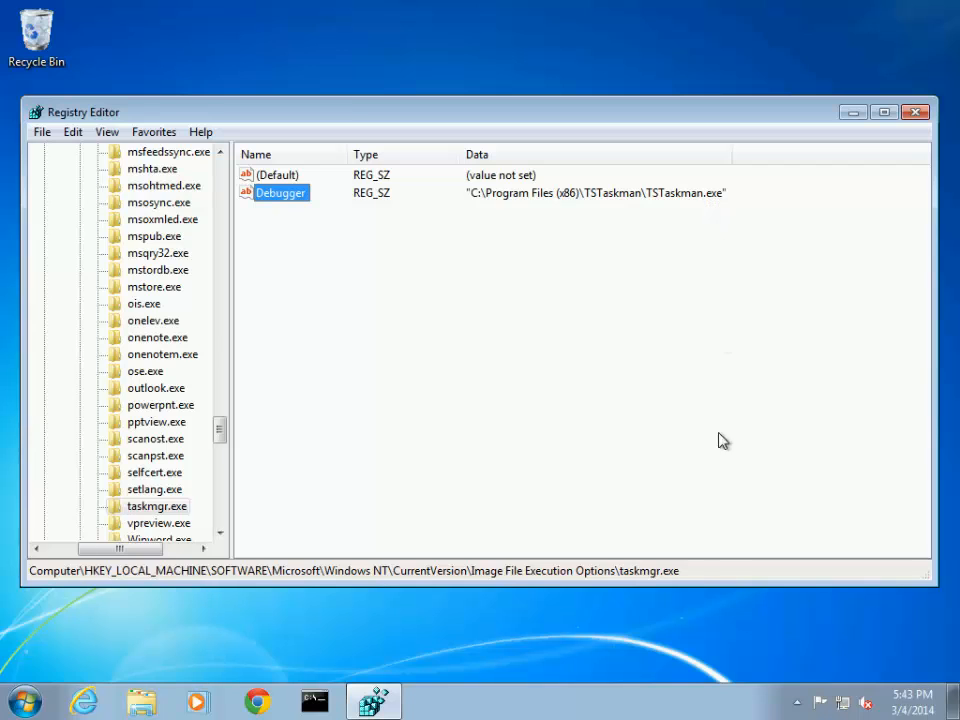
right_click(700, 704)
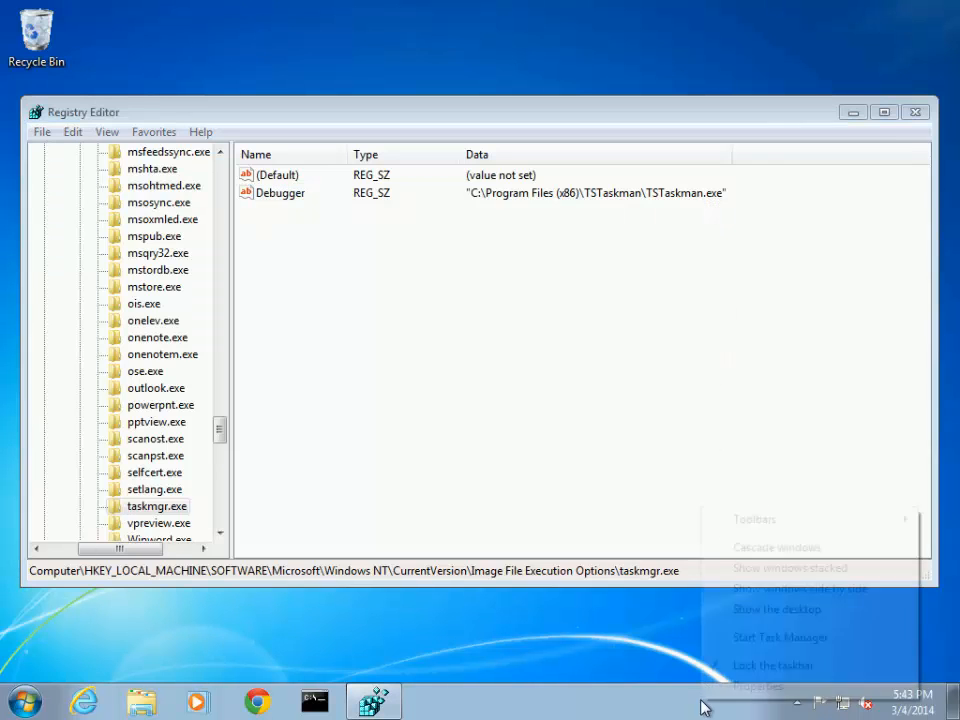
left_click(780, 636)
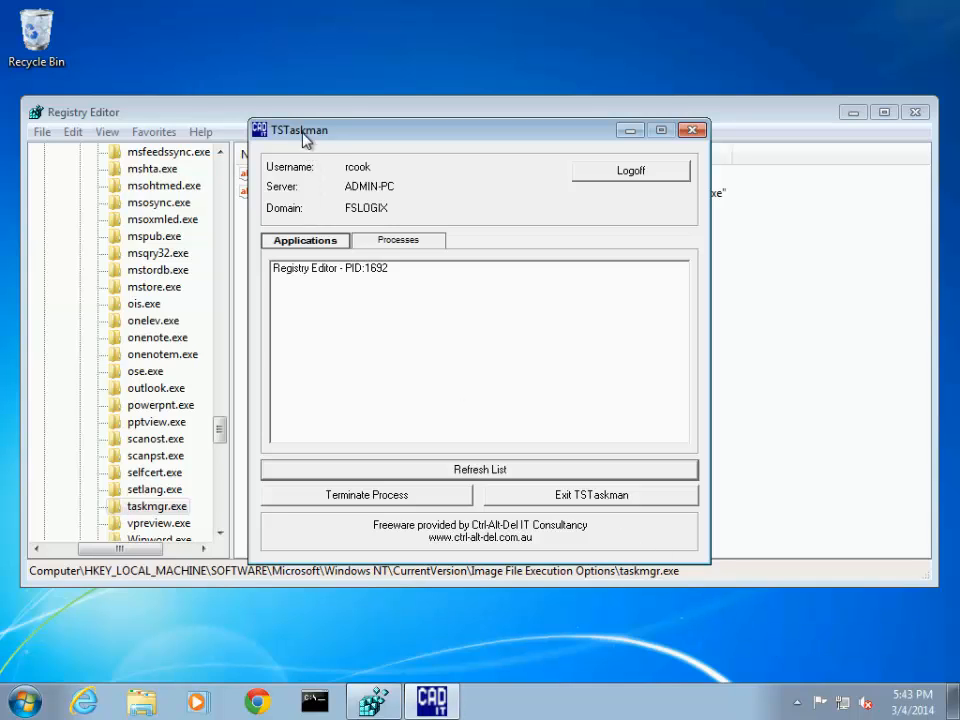
mouse_move(692, 130)
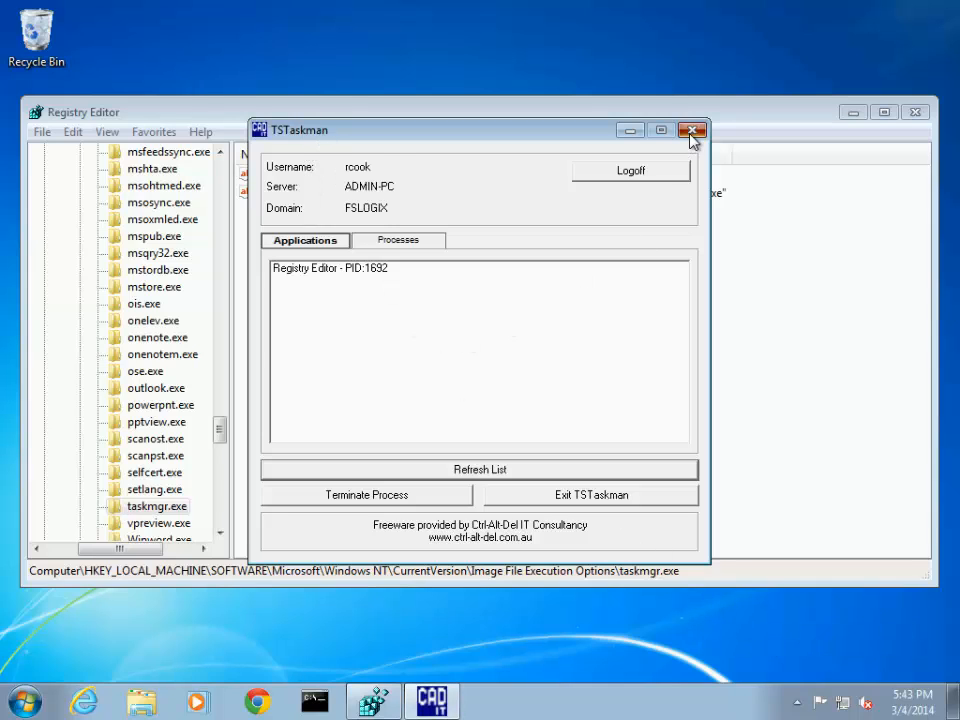
left_click(692, 130)
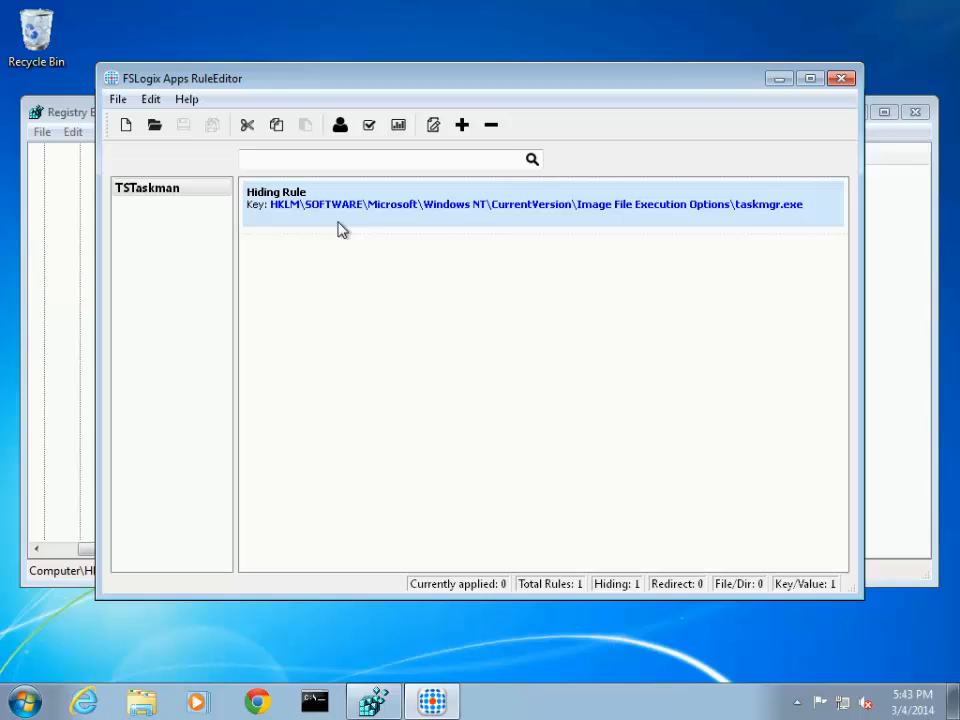
mouse_move(784, 220)
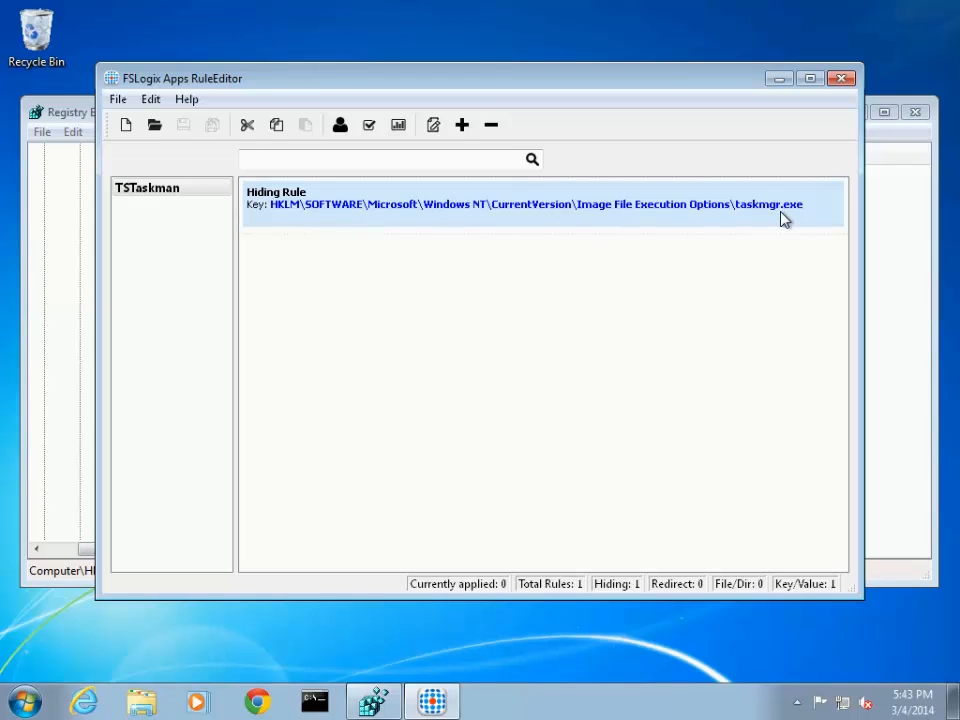
mouse_move(804, 216)
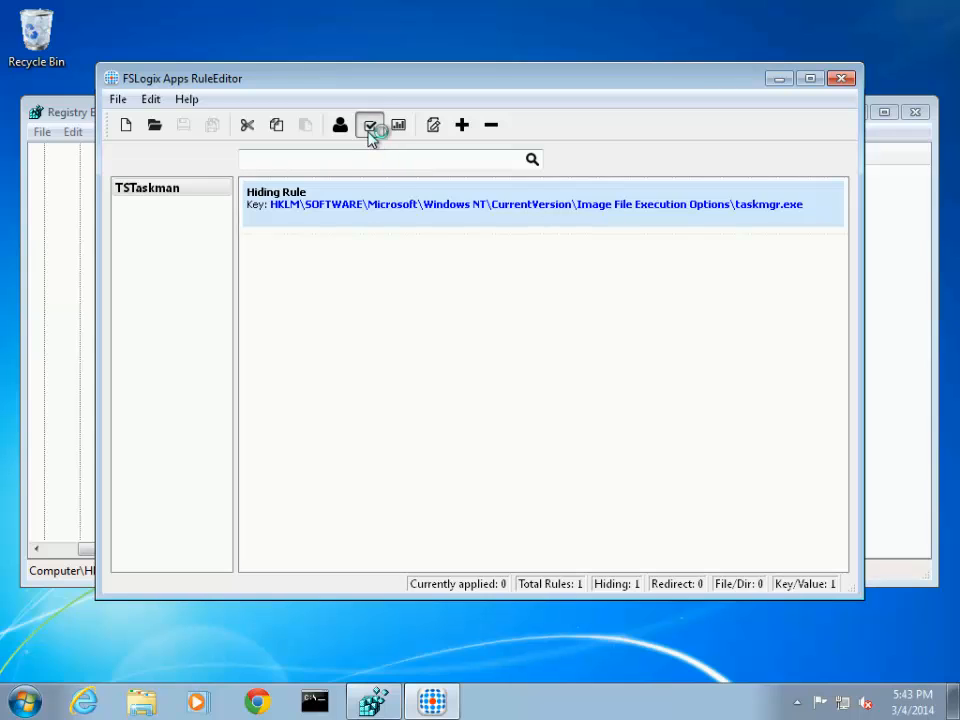
- Apply the TSTaskman hiding rule so the taskmgr.exe key disappears from Registry Editor
left_click(370, 124)
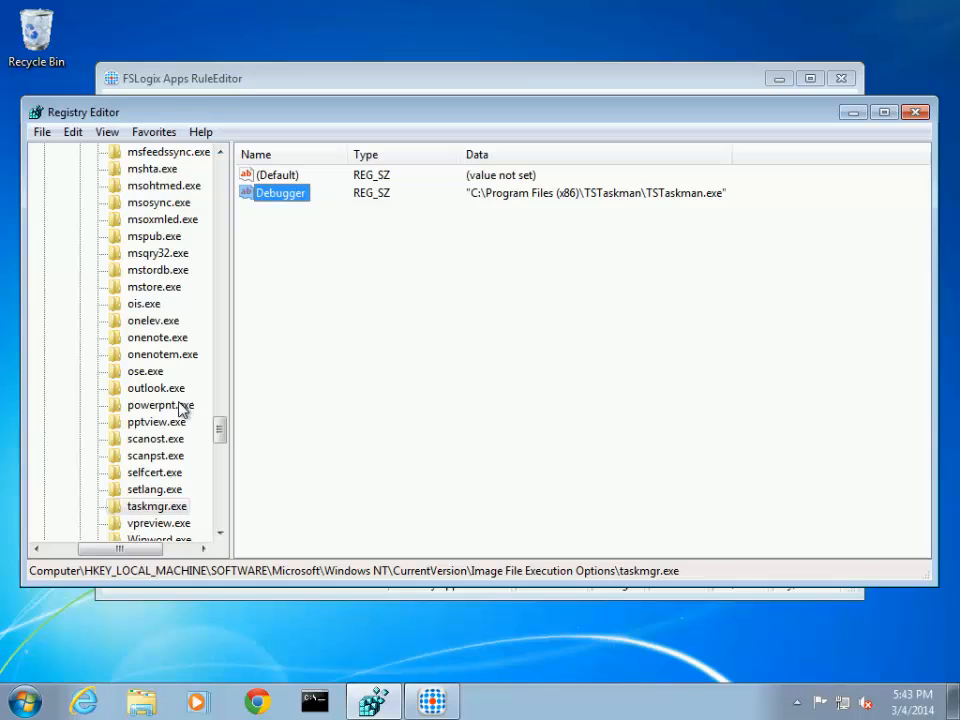
left_click(160, 506)
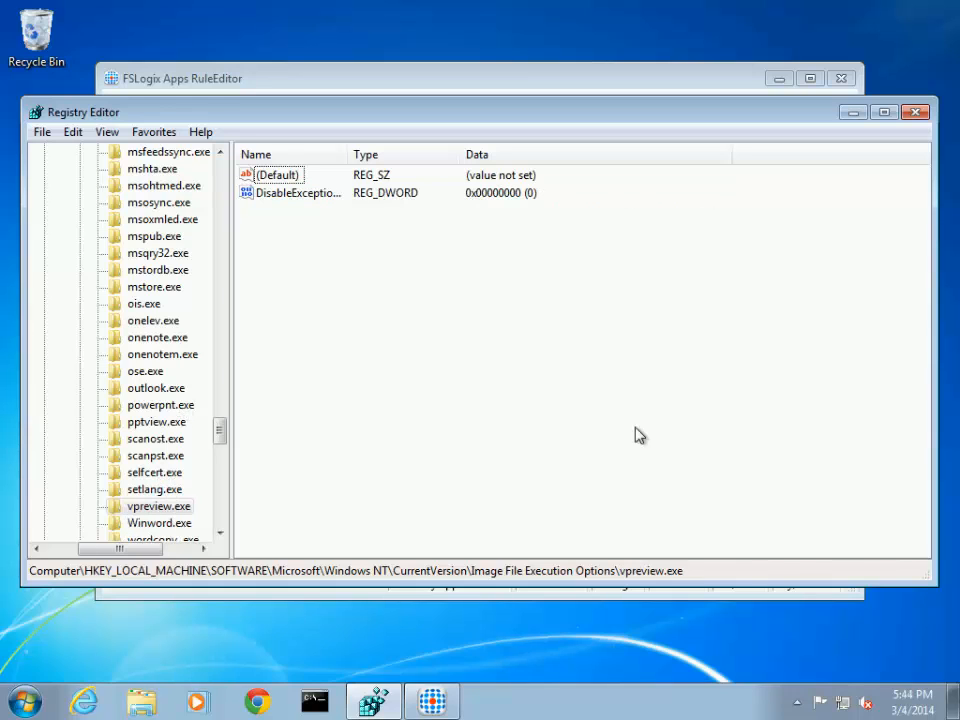
mouse_move(688, 696)
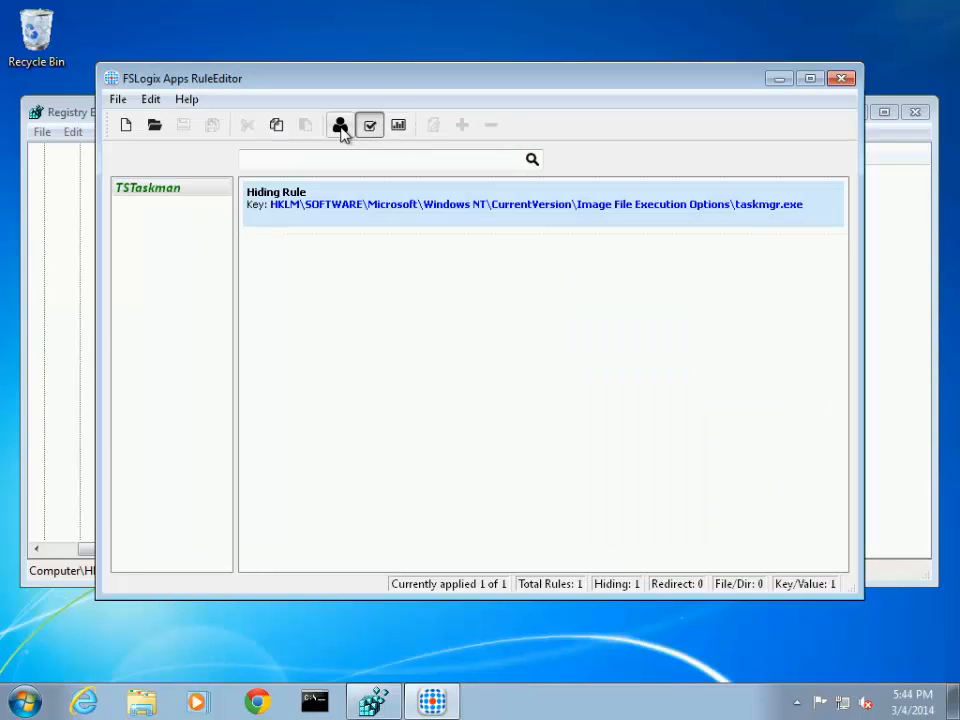
- Toggle the TSTaskman rule set so the status shows Currently applied: 0, leaving a file browser at Libraries
left_click(368, 124)
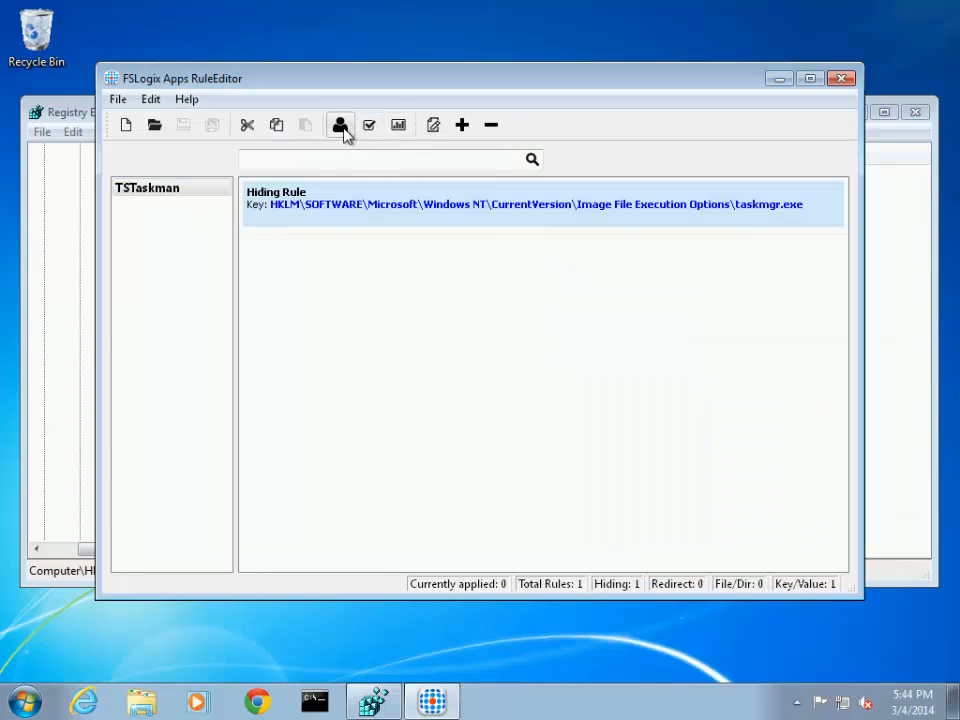
left_click(340, 124)
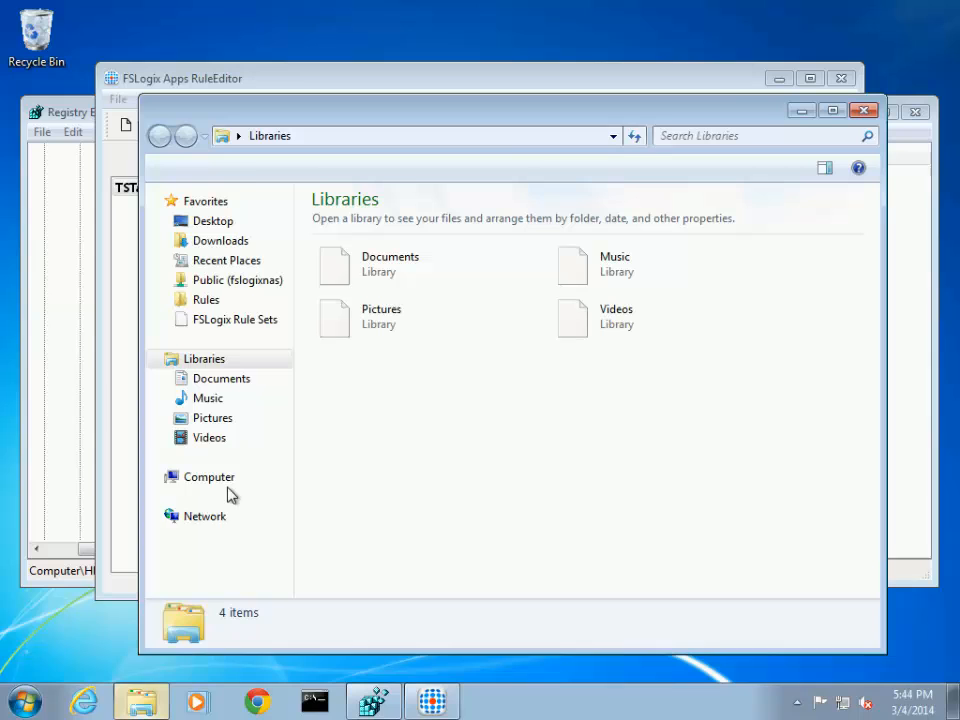
- Remove both TSTaskman rule files from the FSLogix Rule Sets folder and close Explorer
left_click(234, 320)
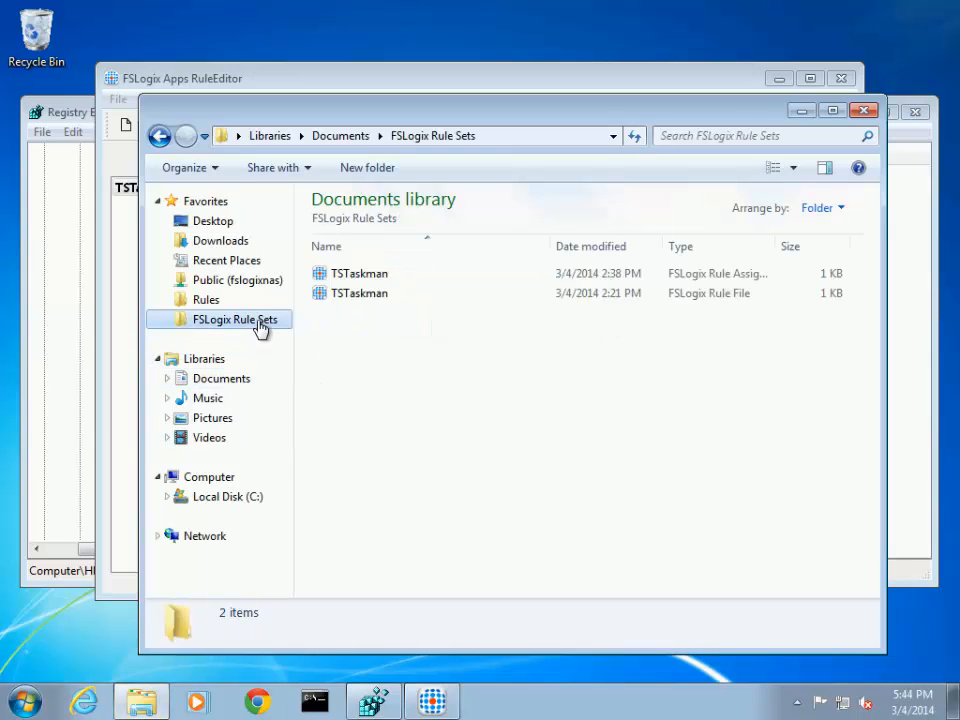
left_click(358, 272)
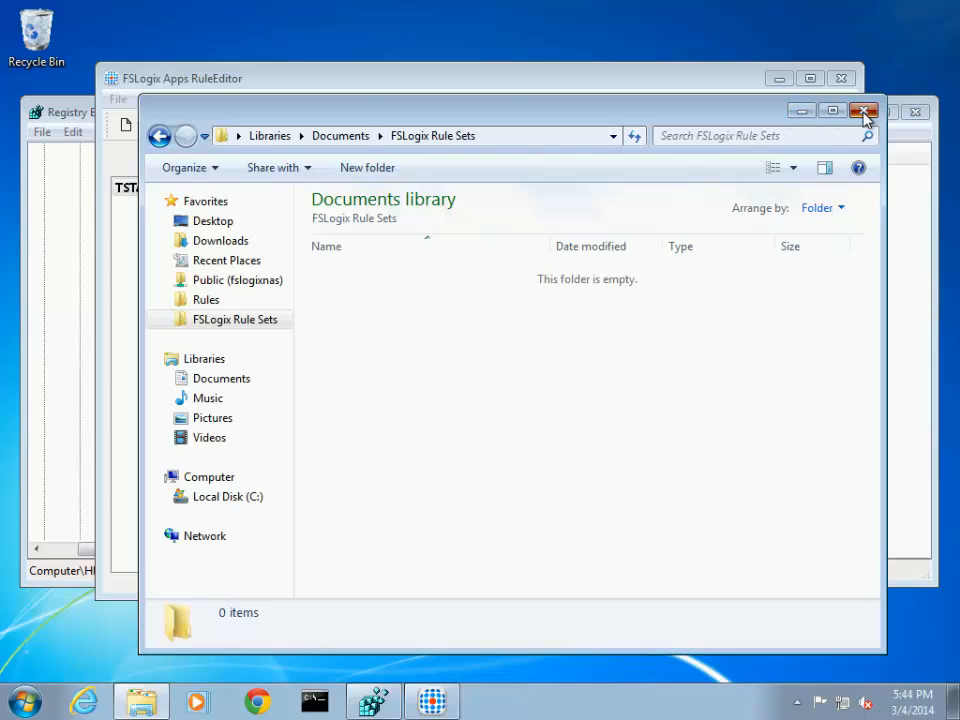
left_click(864, 112)
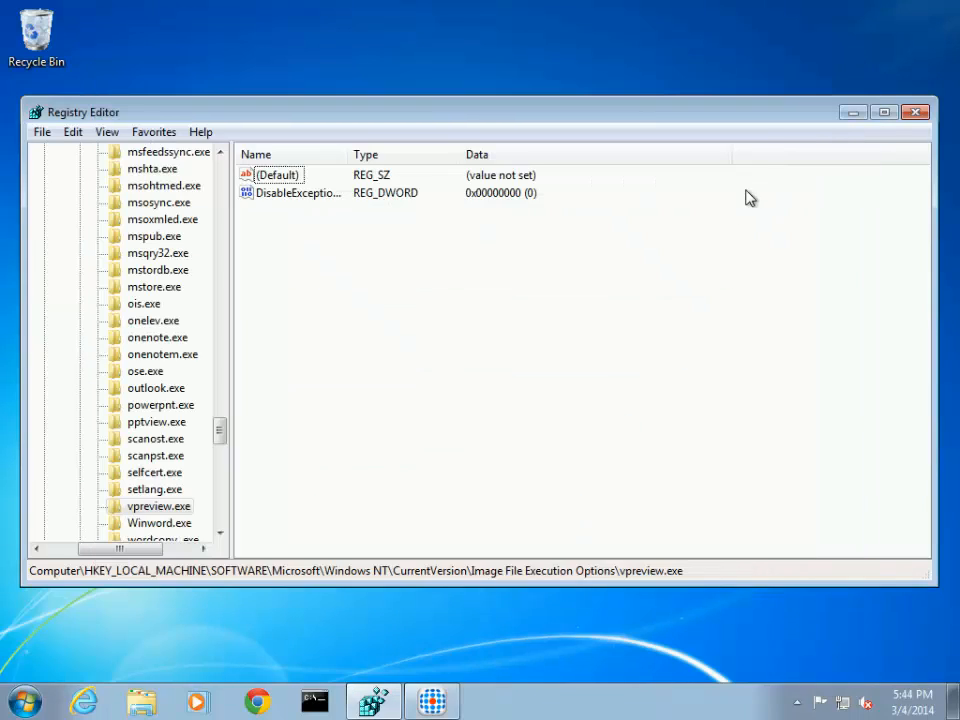
right_click(600, 700)
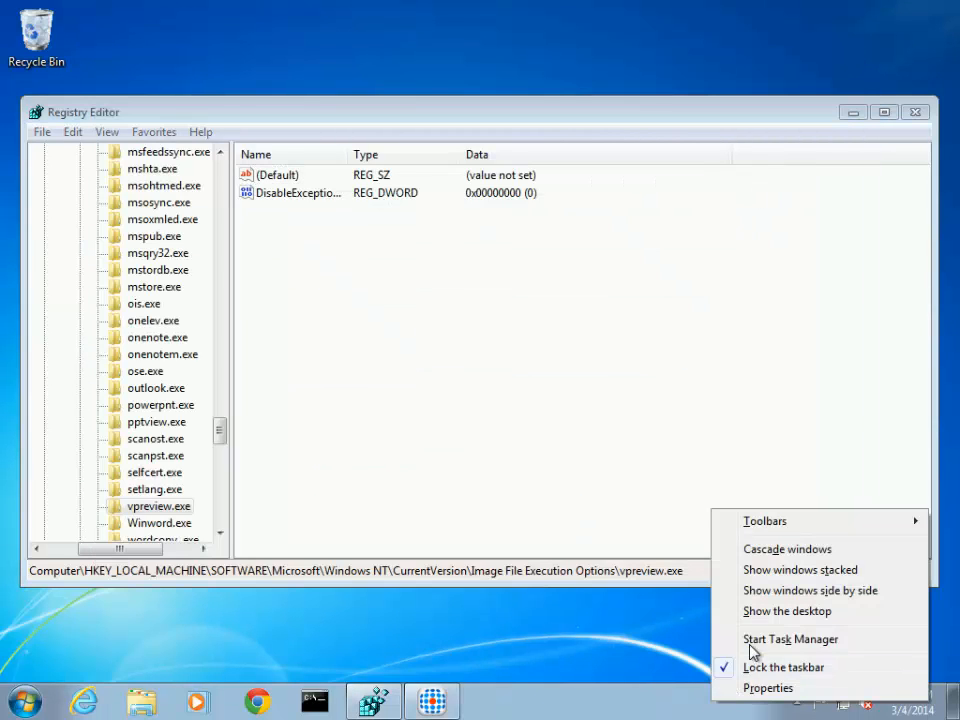
left_click(790, 640)
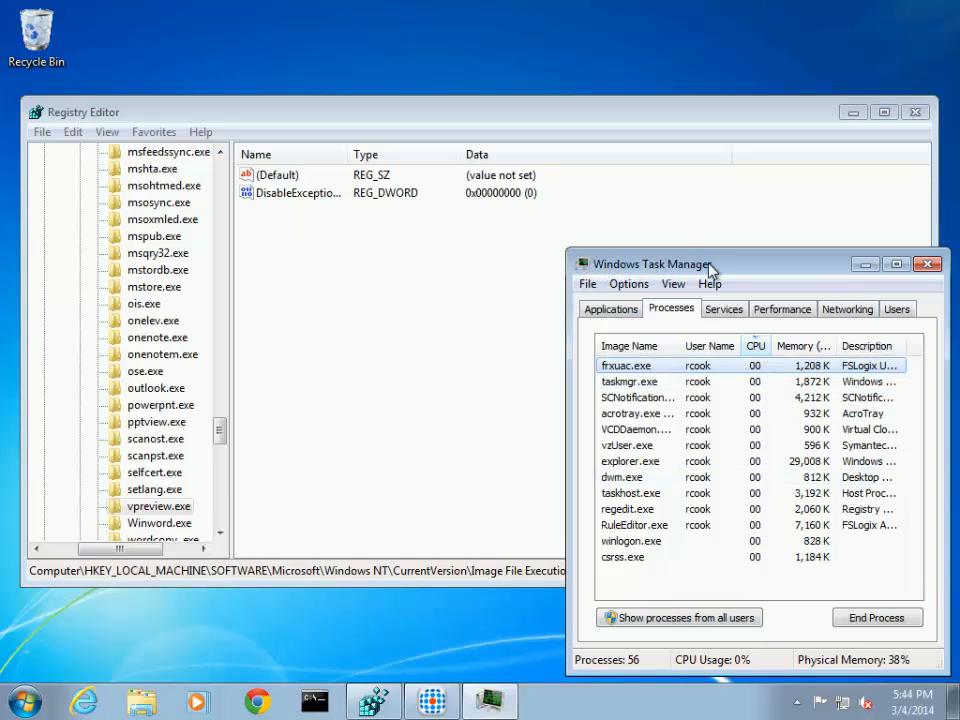
left_click(926, 264)
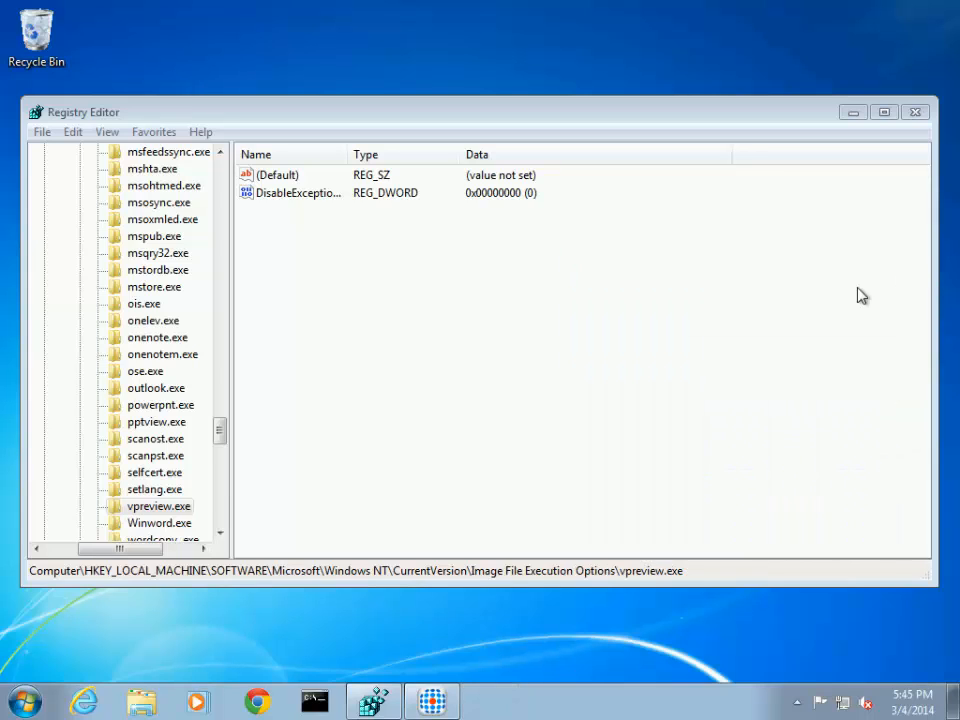
left_click(24, 700)
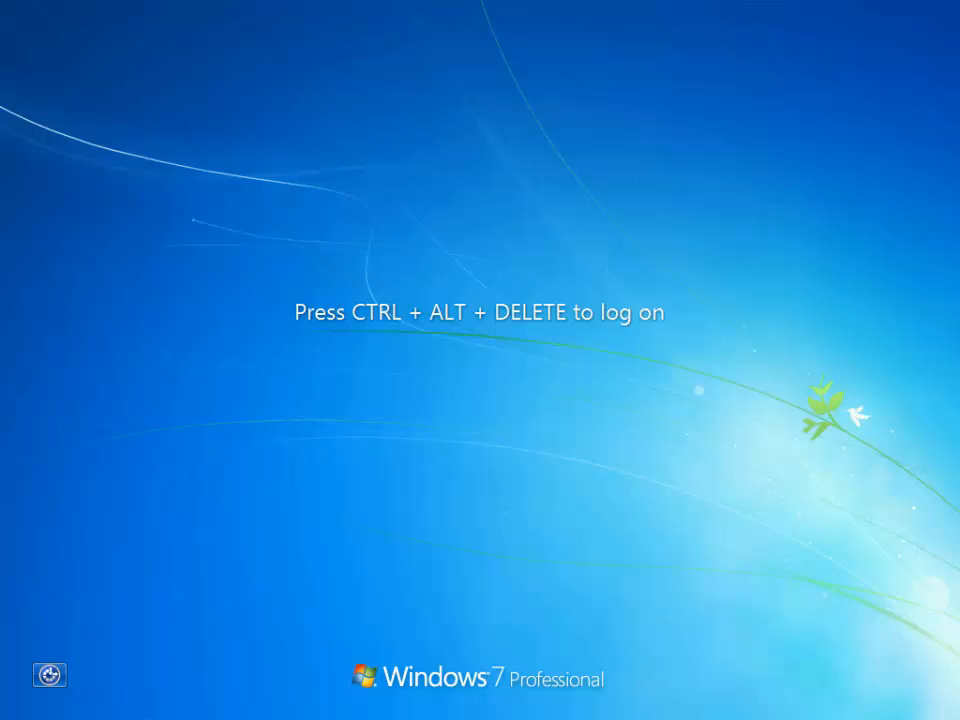
- Sign in as the standard Test user with that account's password
key("ctrl+alt+delete")
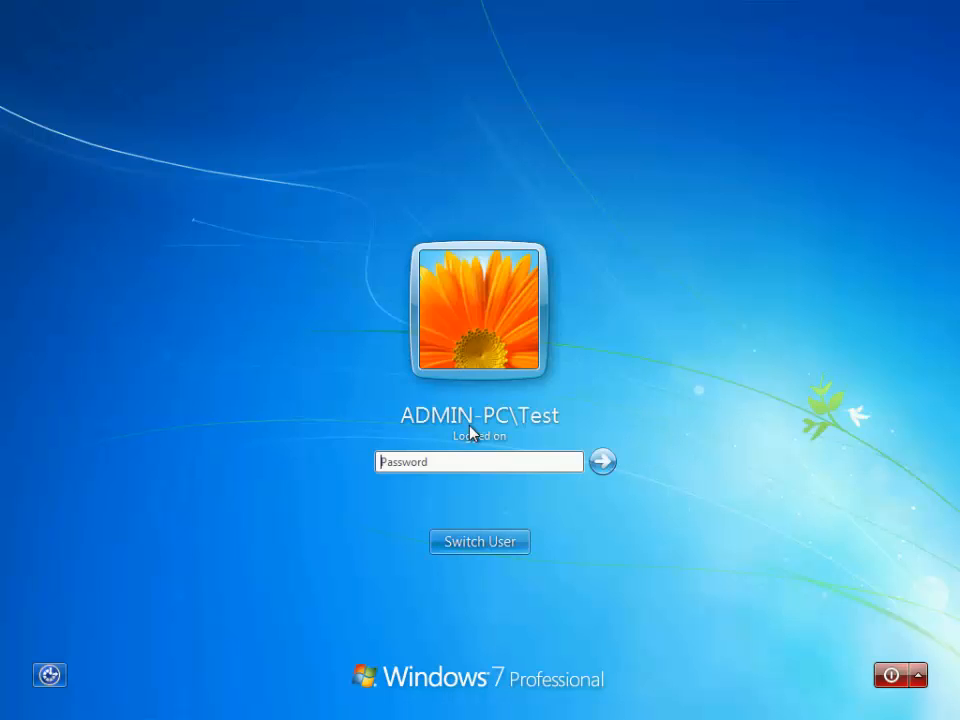
type("•••••")
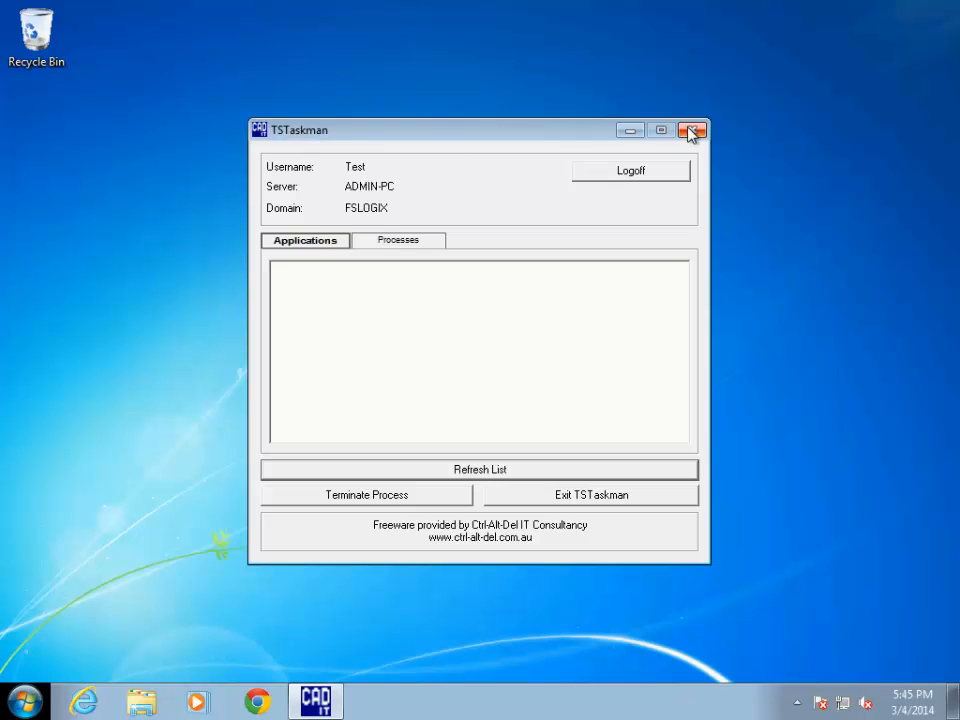
- Close the TSTaskman window that opened for the Test user, leaving the plain desktop
left_click(692, 130)
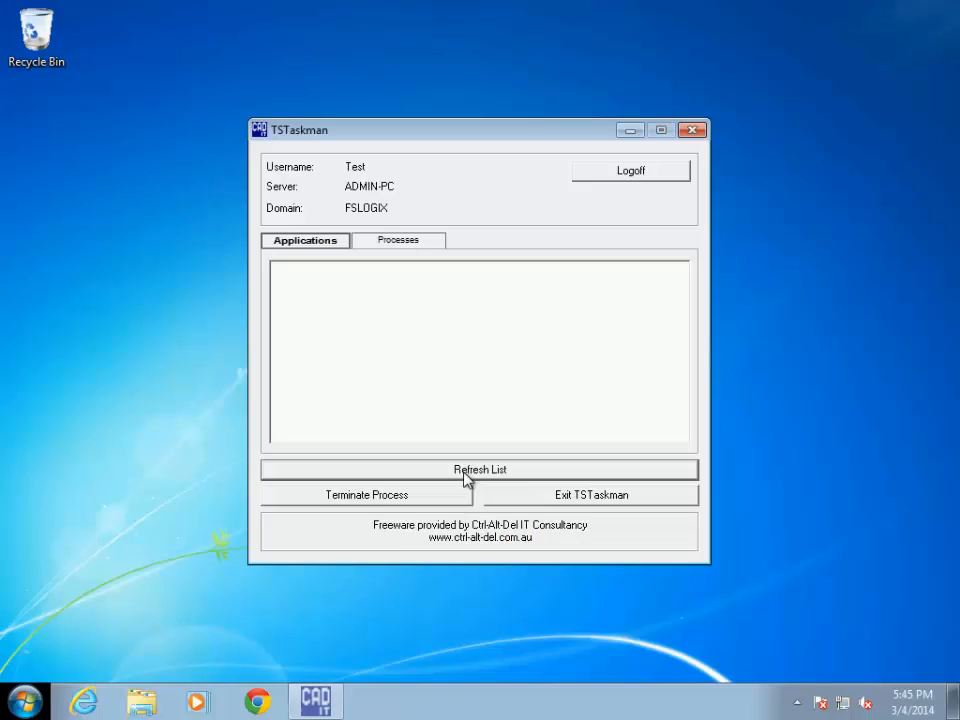
mouse_move(322, 136)
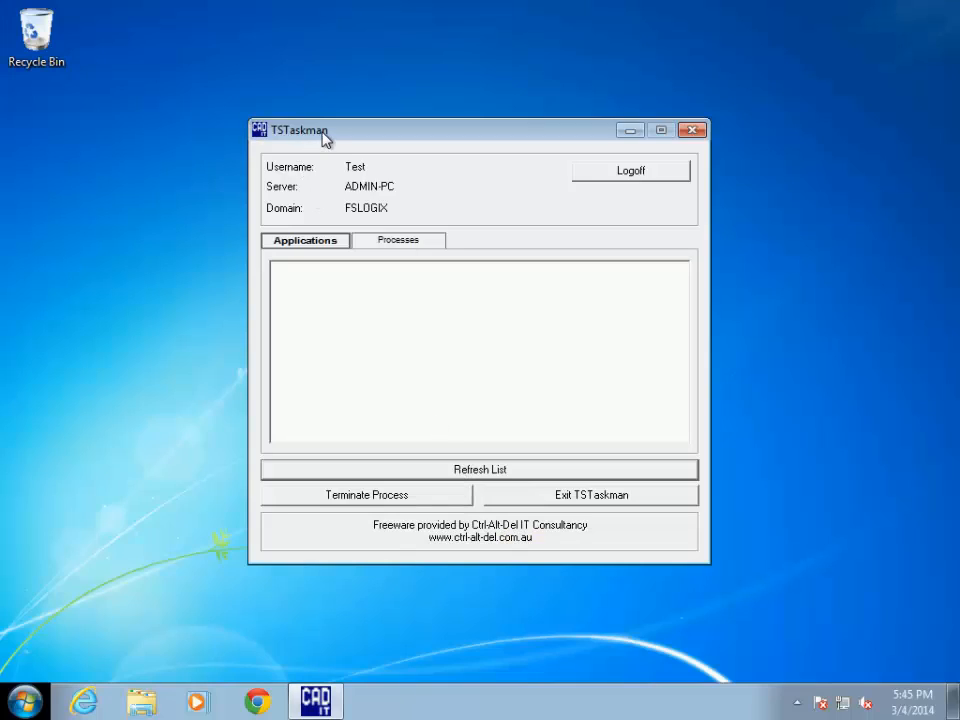
left_click(692, 128)
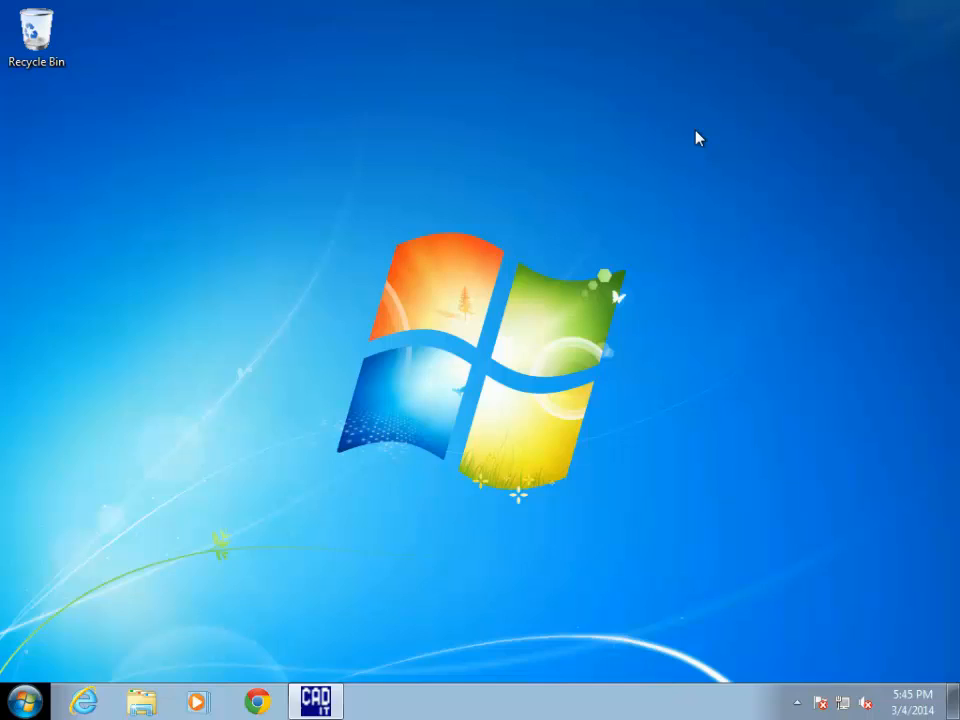